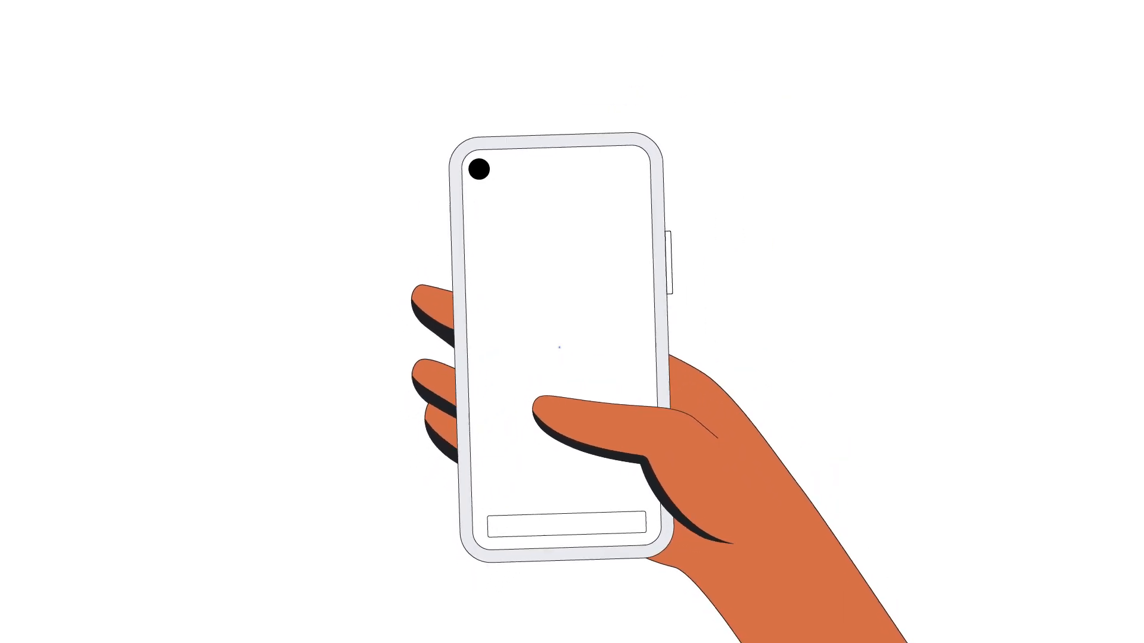
left_click(573, 336)
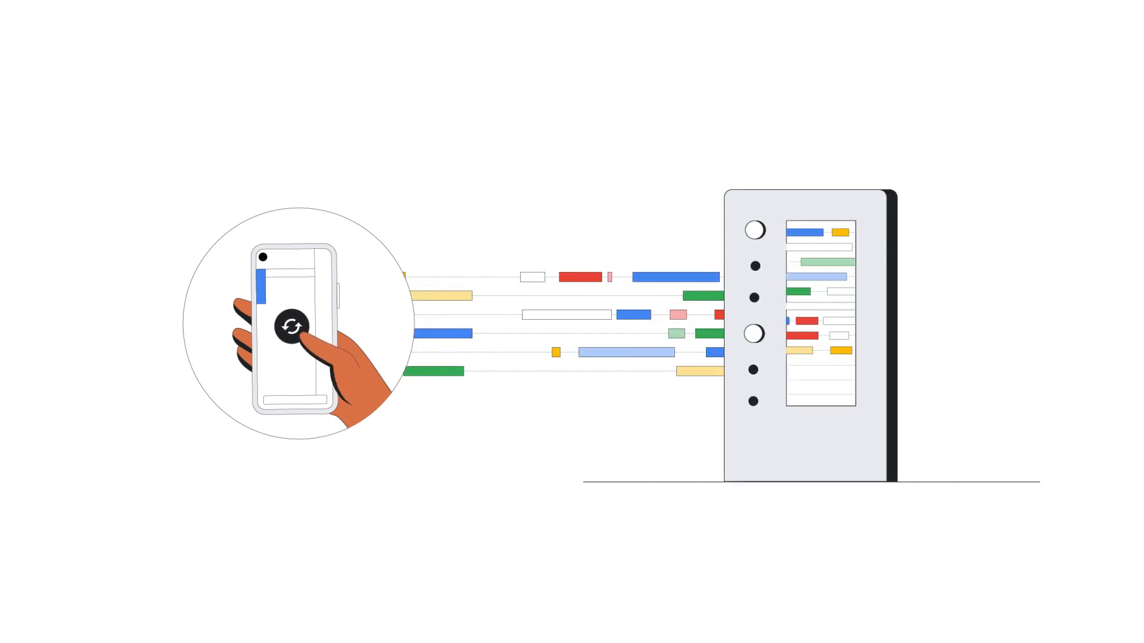
left_click(289, 325)
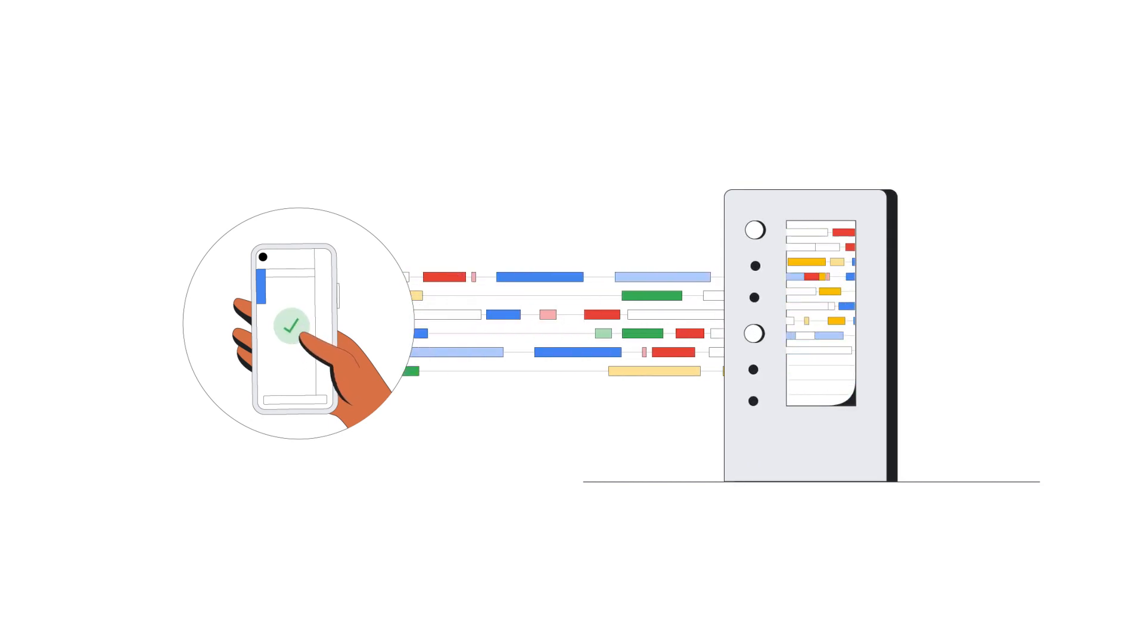